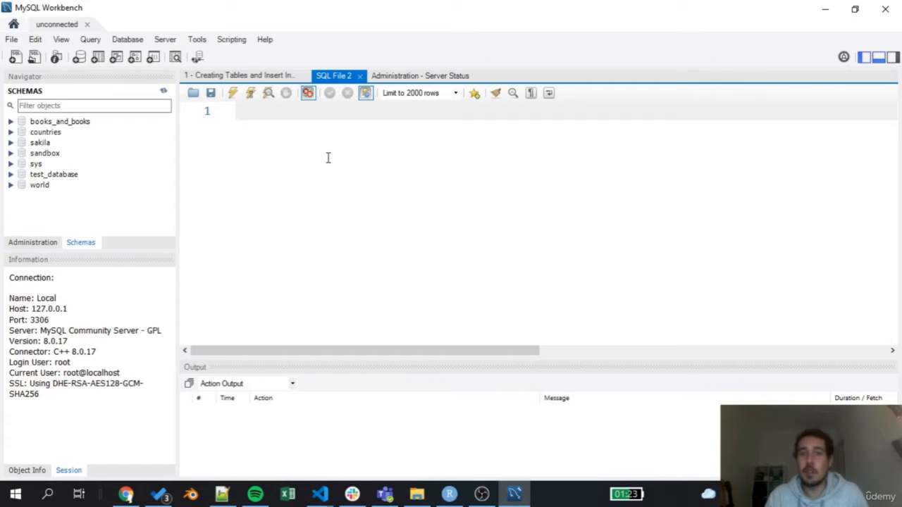
Drop the 'countries' schema from the Navigator and confirm removal with Drop Now.
left_click(225, 110)
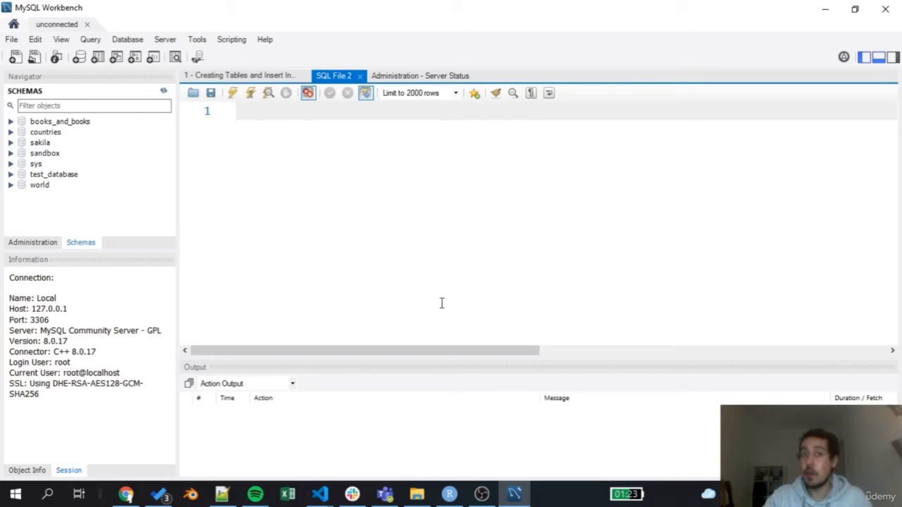
left_click(415, 493)
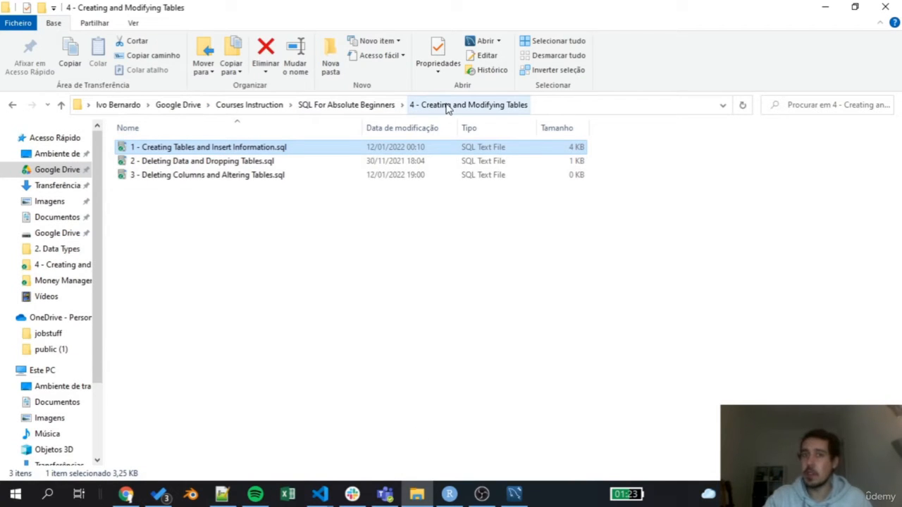
mouse_move(136, 162)
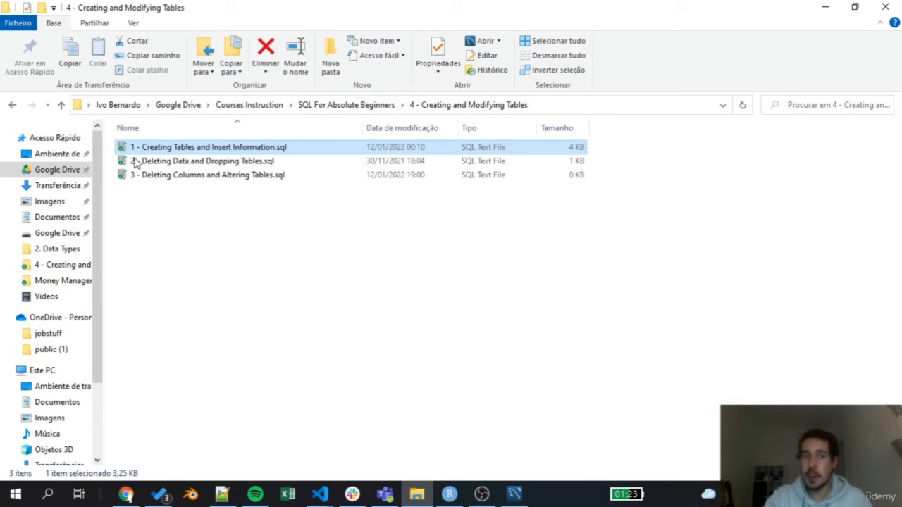
mouse_move(144, 152)
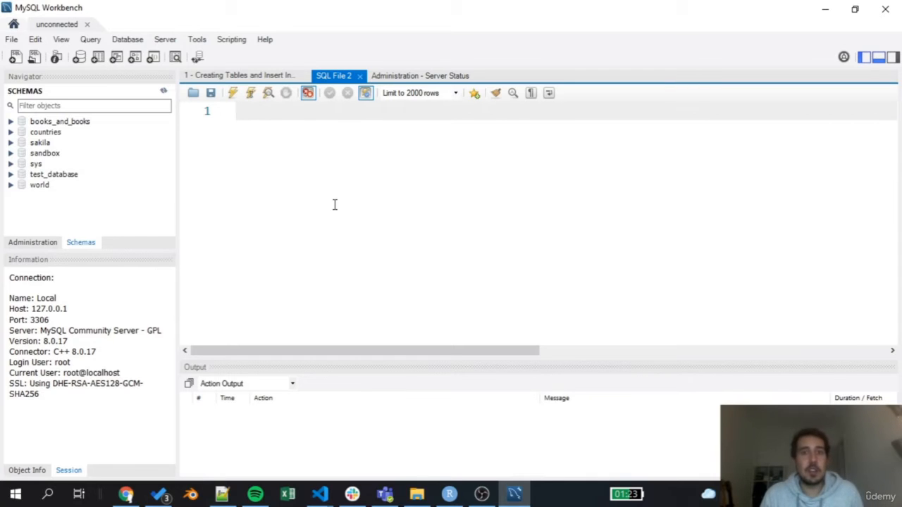
left_click(240, 111)
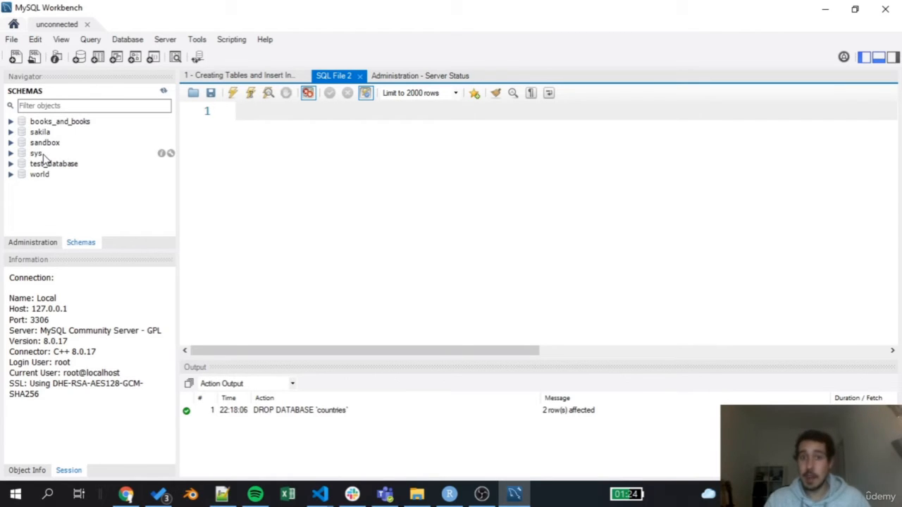
Enter the statement 'create database coutries;' in the SQL File 2 editor.
type("create da")
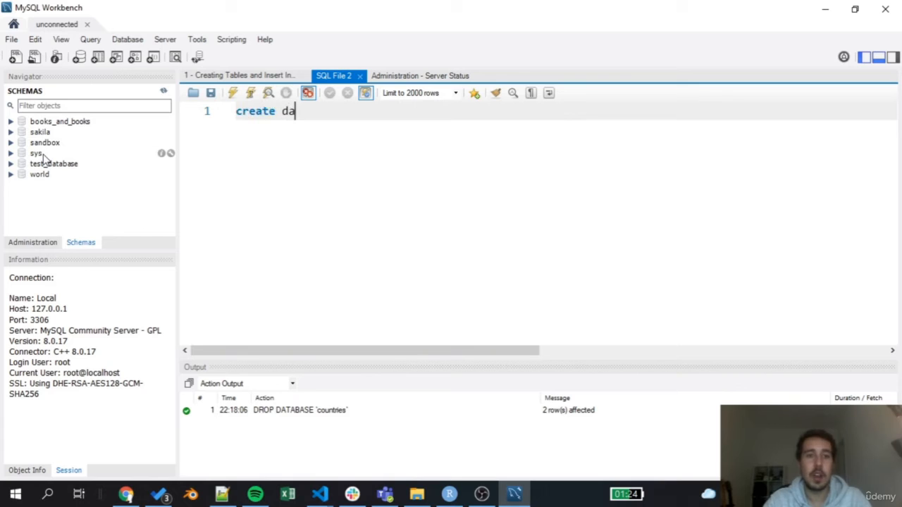
type("tabase")
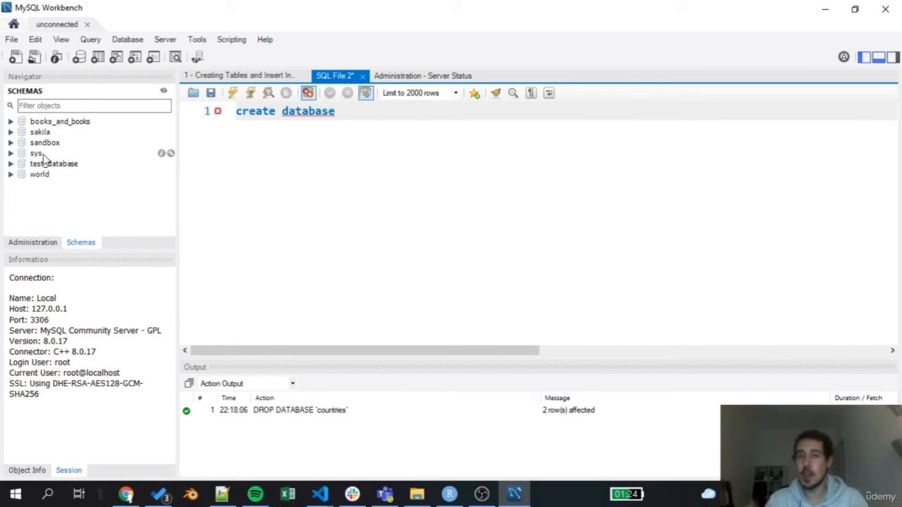
type("cou")
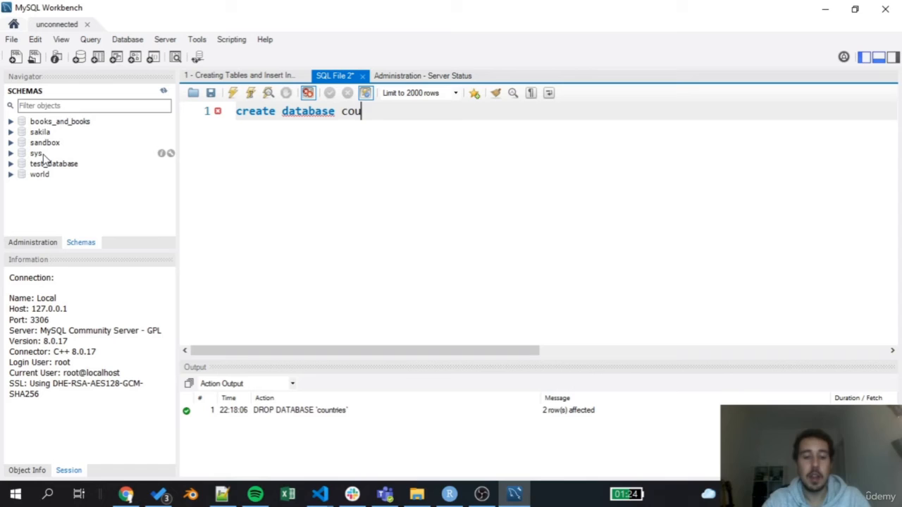
type("tries")
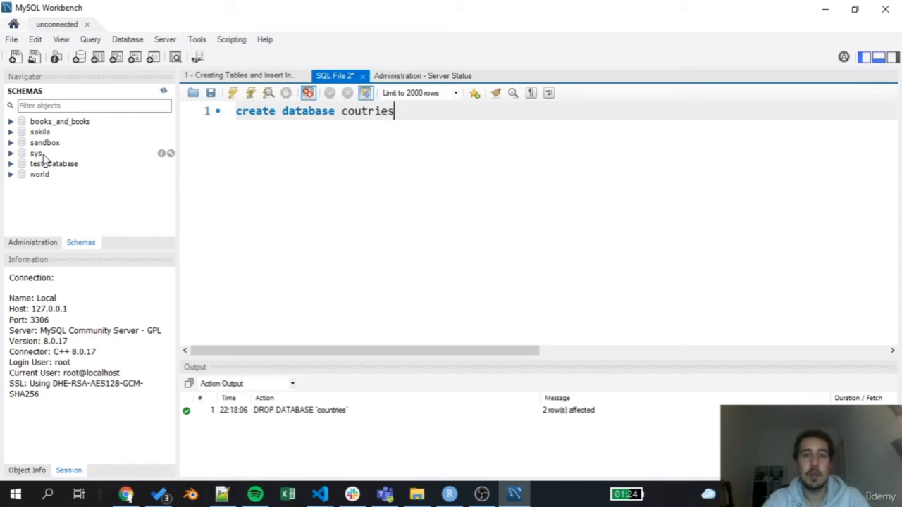
type(";")
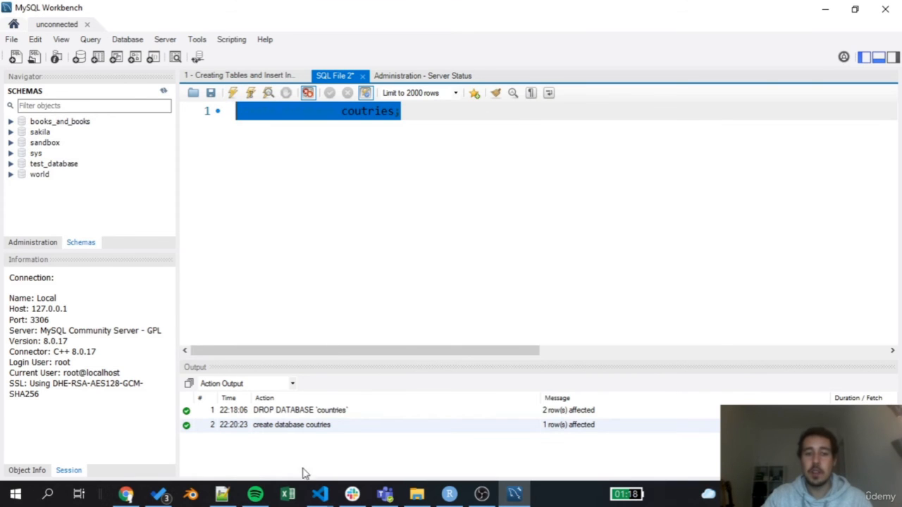
Select the successful 'create database coutries' log entry and bring up the schema list's options.
left_click(290, 425)
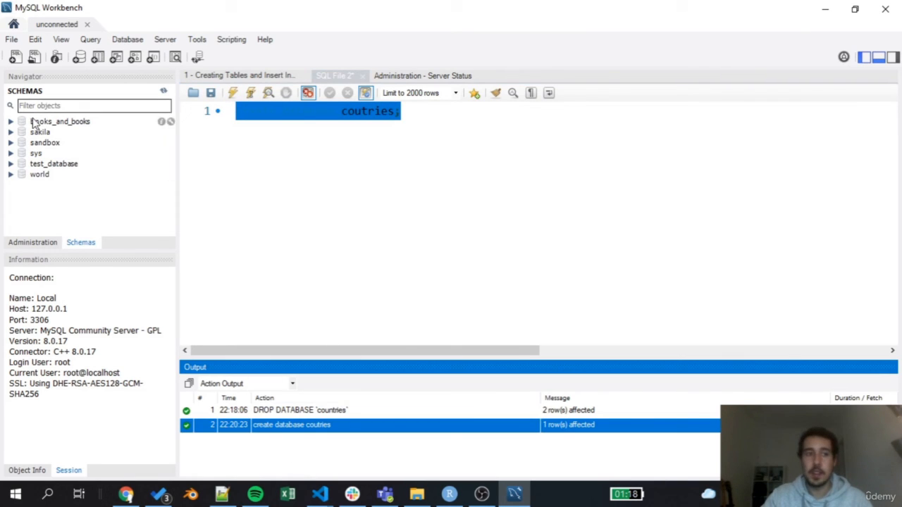
right_click(40, 132)
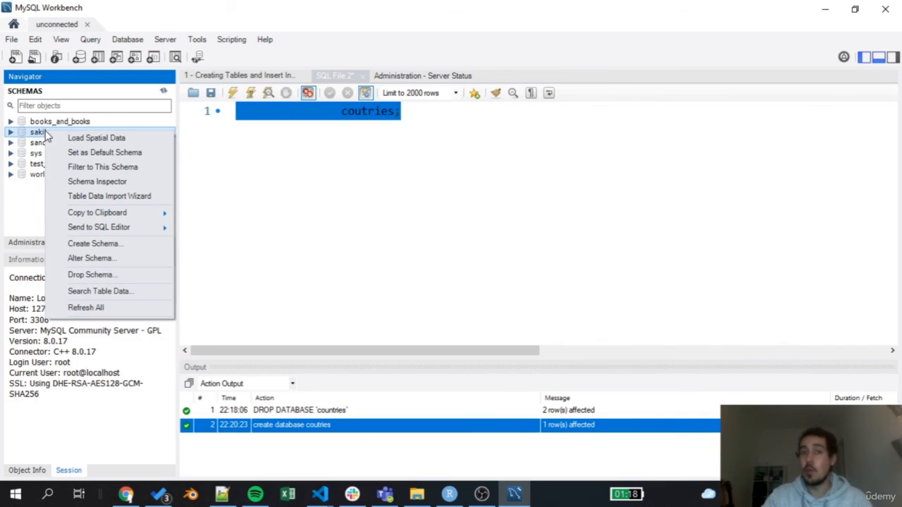
mouse_move(92, 258)
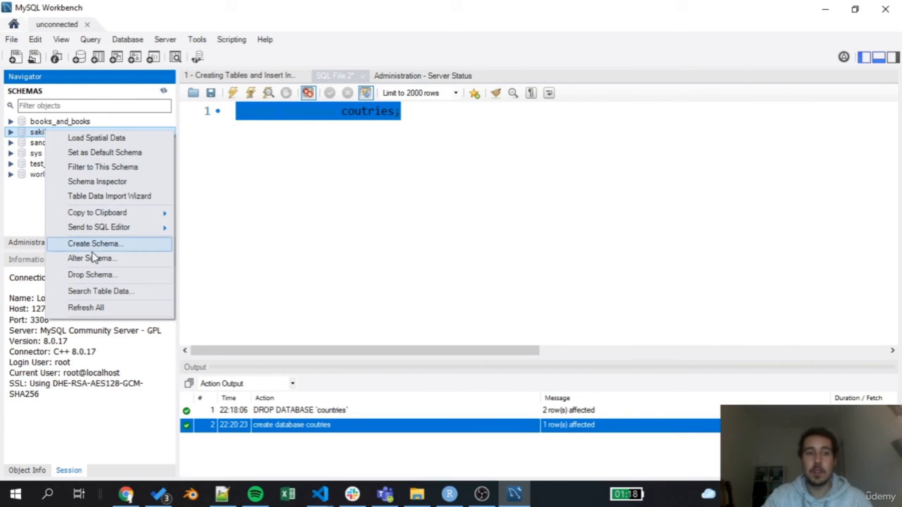